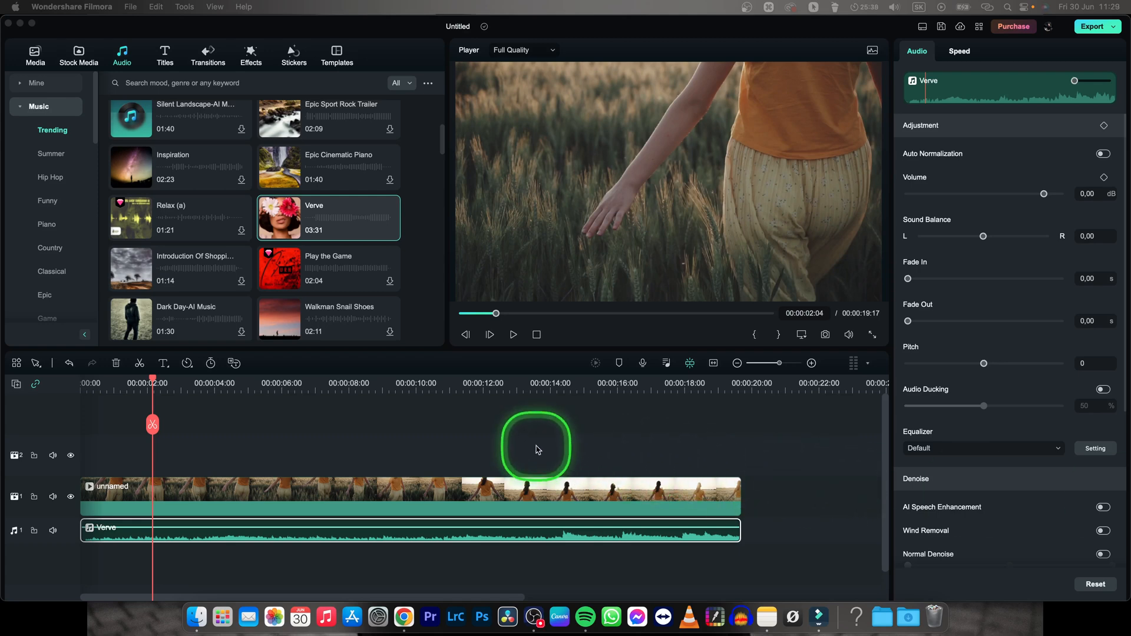
{"action": "mouse_move", "coordinate": [485, 439]}
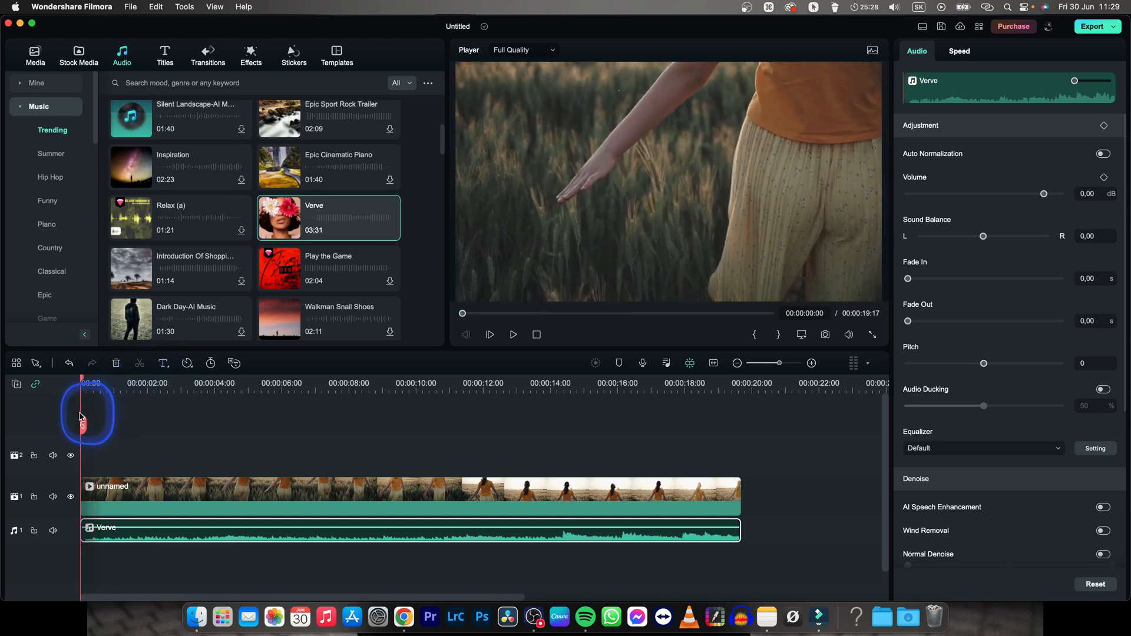
- Play the project from the start and pause about three seconds into the Verve music
{"action": "key", "text": "space"}
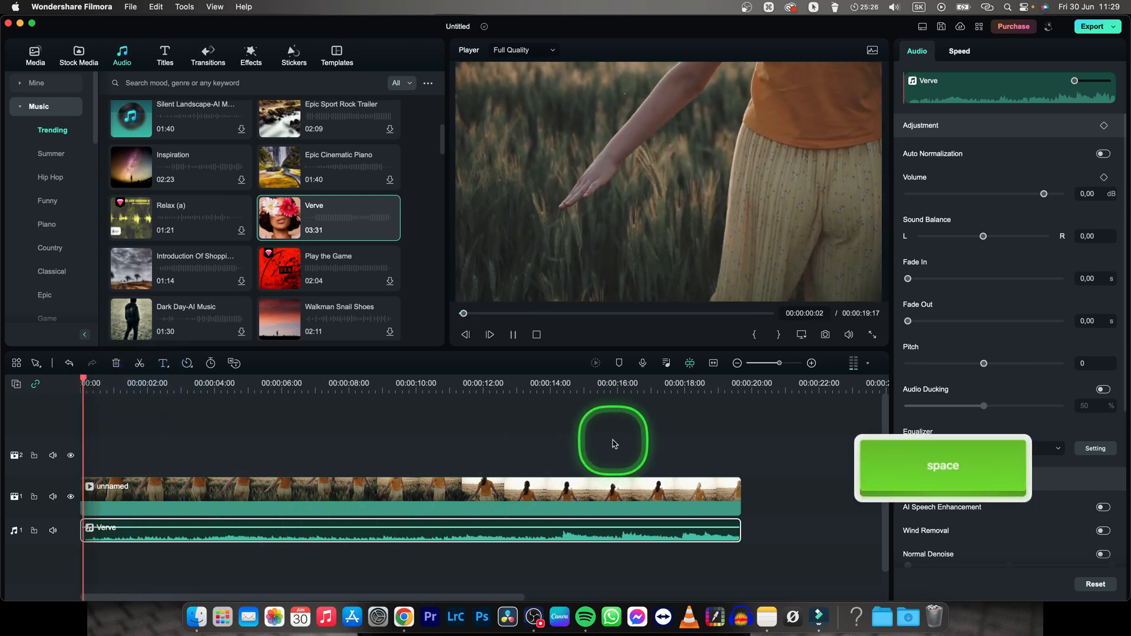
{"action": "key", "text": "space"}
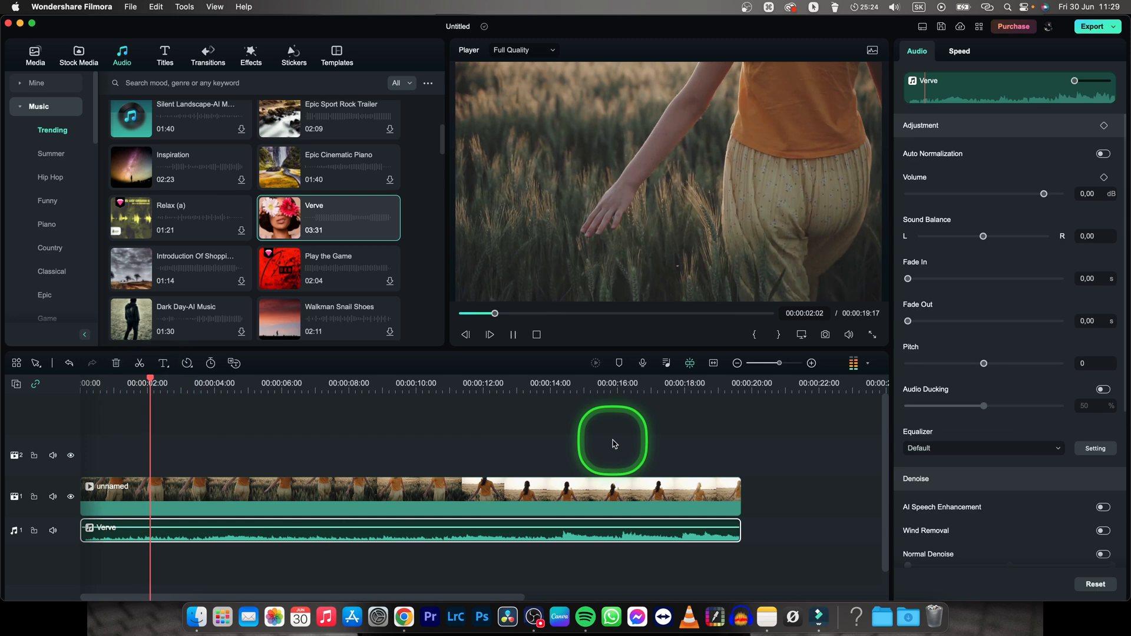
{"action": "key", "text": "space"}
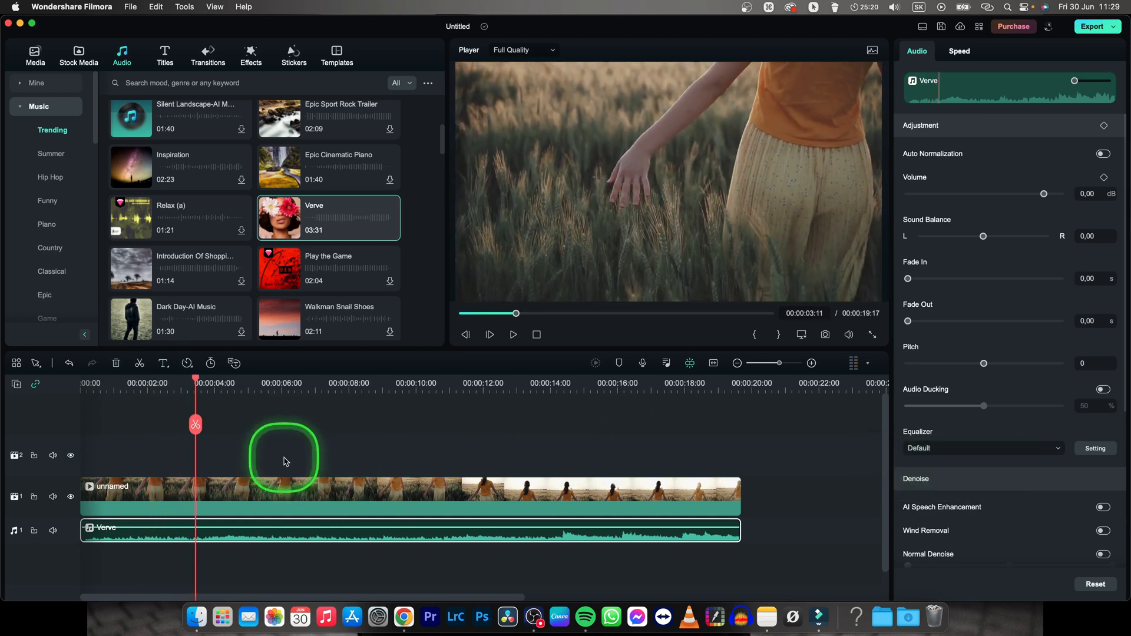
{"action": "mouse_move", "coordinate": [323, 439]}
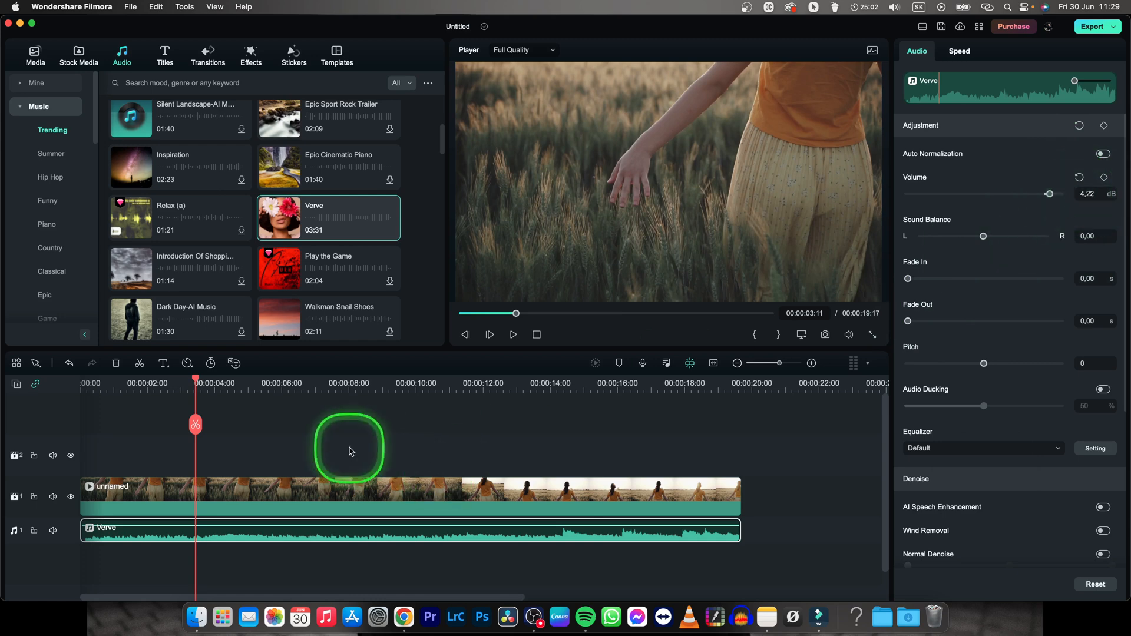
- Preview the louder music, then raise the Audio panel Volume slider to 12.00 dB
{"action": "key", "text": "space"}
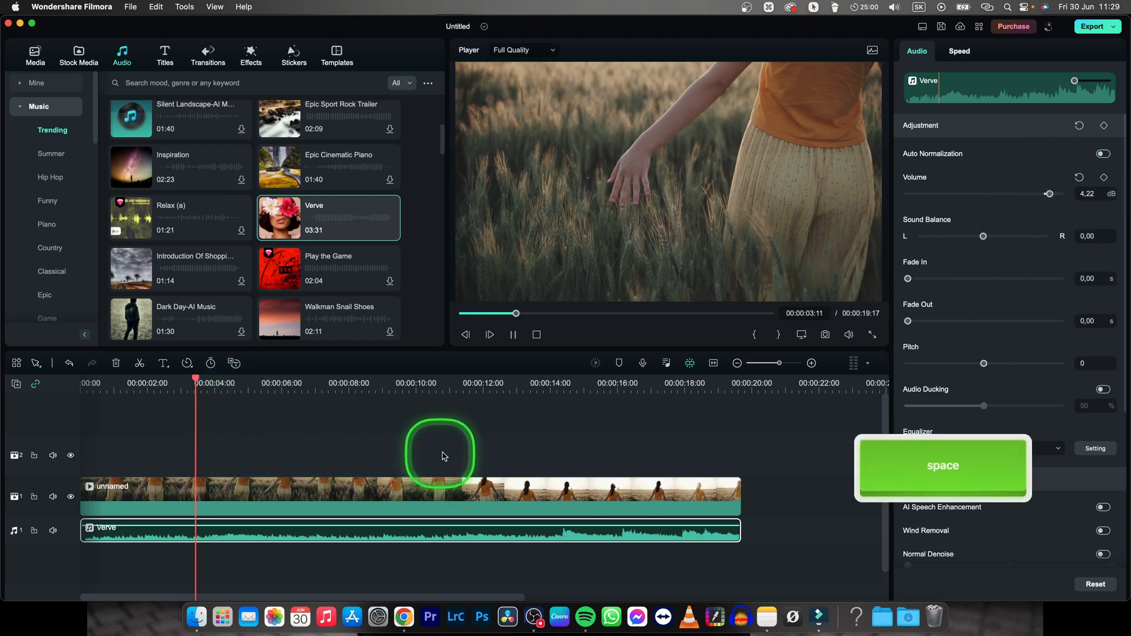
{"action": "key", "text": "space"}
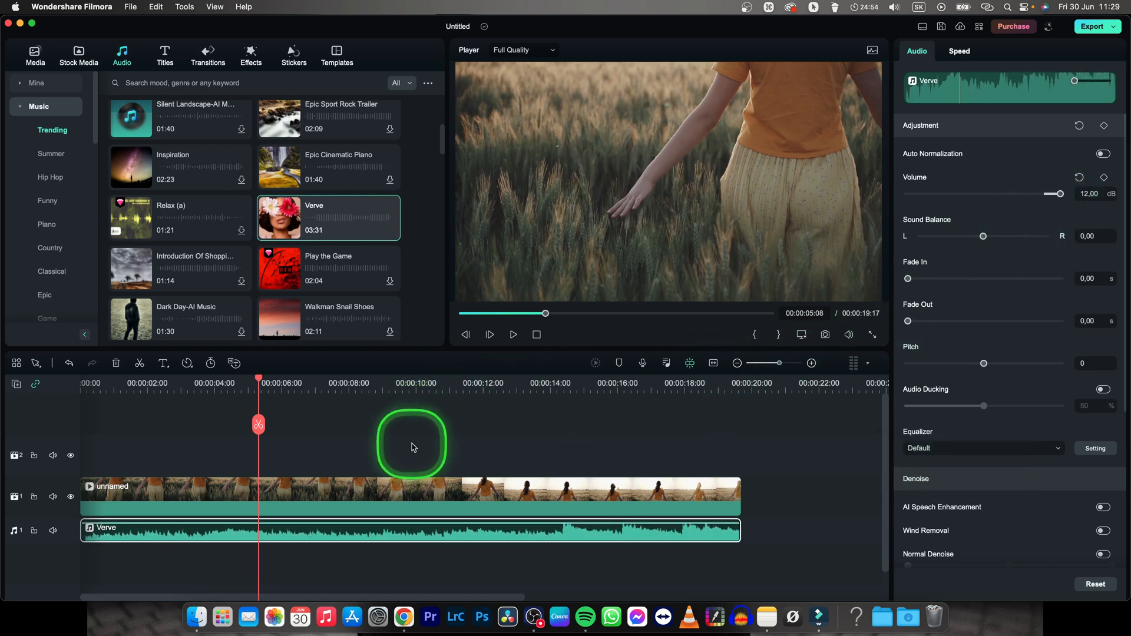
{"action": "left_click", "coordinate": [513, 333]}
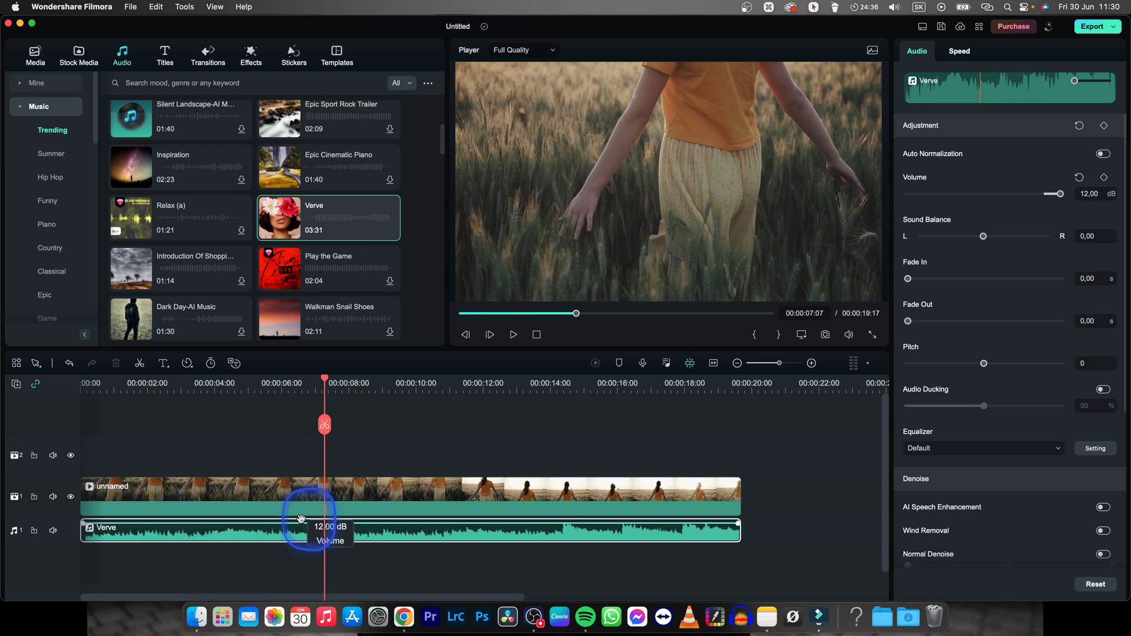
- Drag the Verve clip's volume line in the timeline down to about -3.19 dB
{"action": "left_click", "coordinate": [310, 506]}
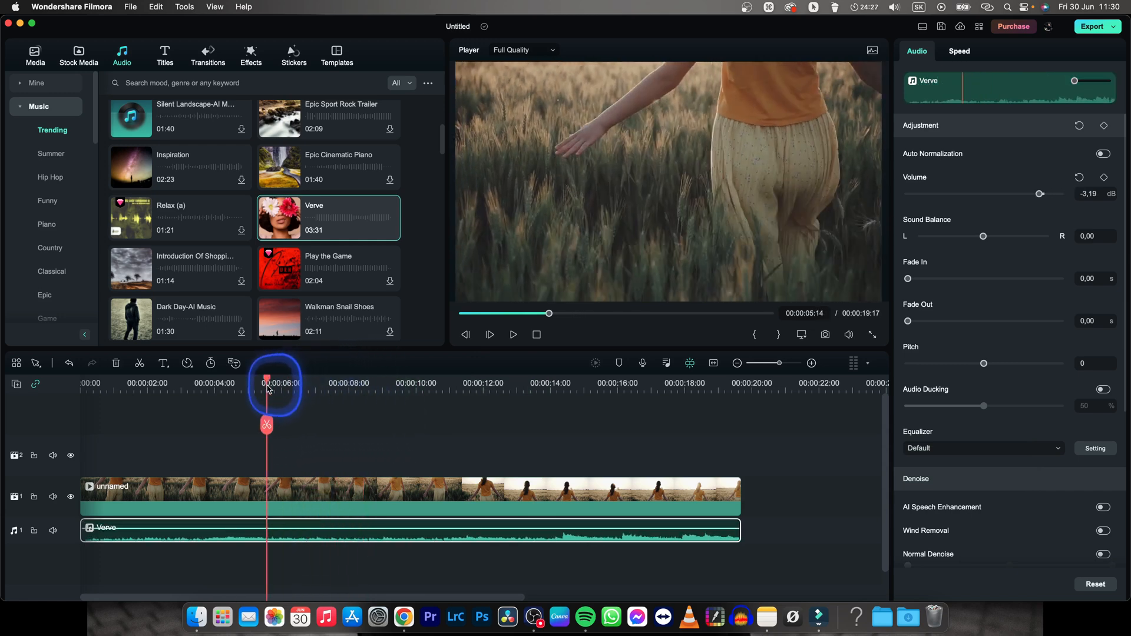
- Move the playhead back to about 00:00:05 to review the -3.19 dB Verve audio
{"action": "left_click_drag", "start_coordinate": [268, 381], "coordinate": [251, 382]}
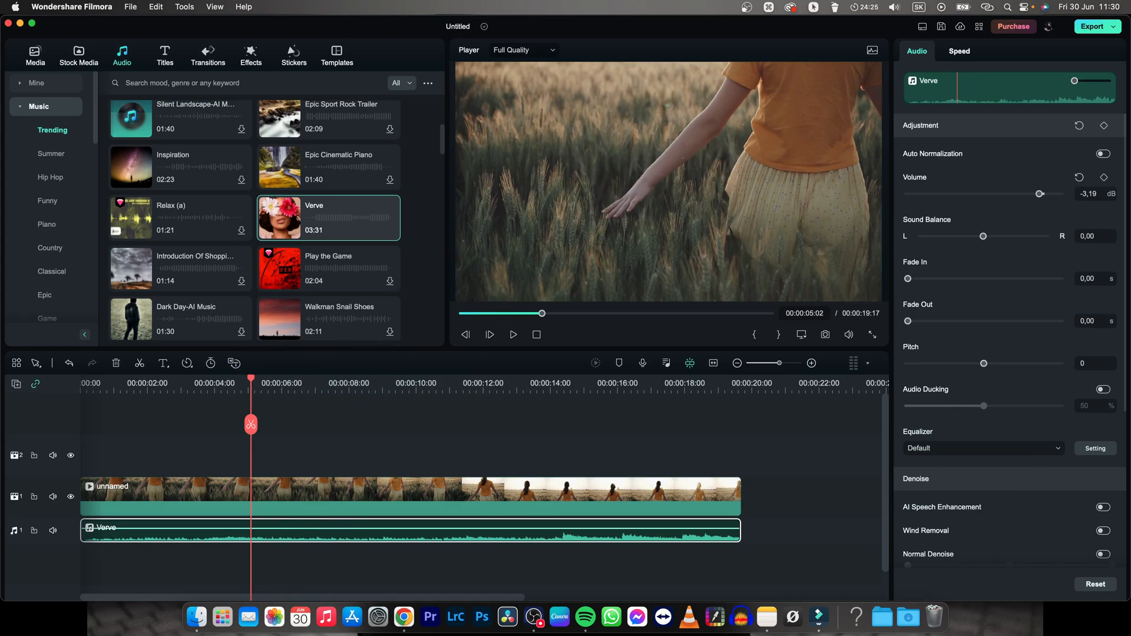